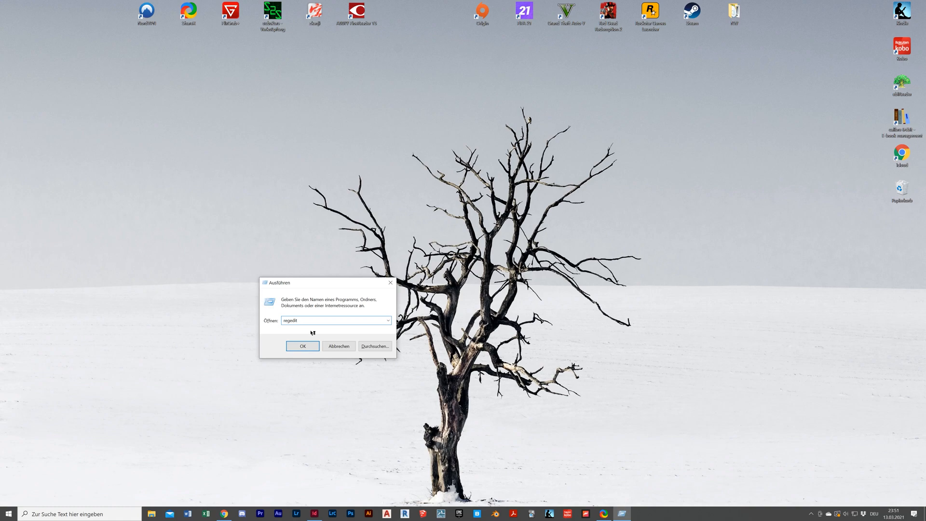
# Submit 'regedit' from the Run box to launch Registry Editor
pyautogui.click(302, 345)
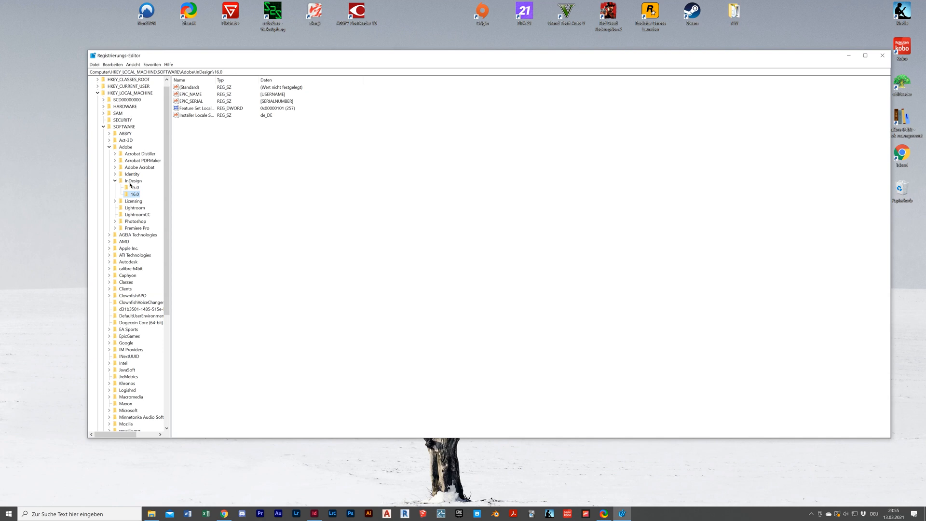